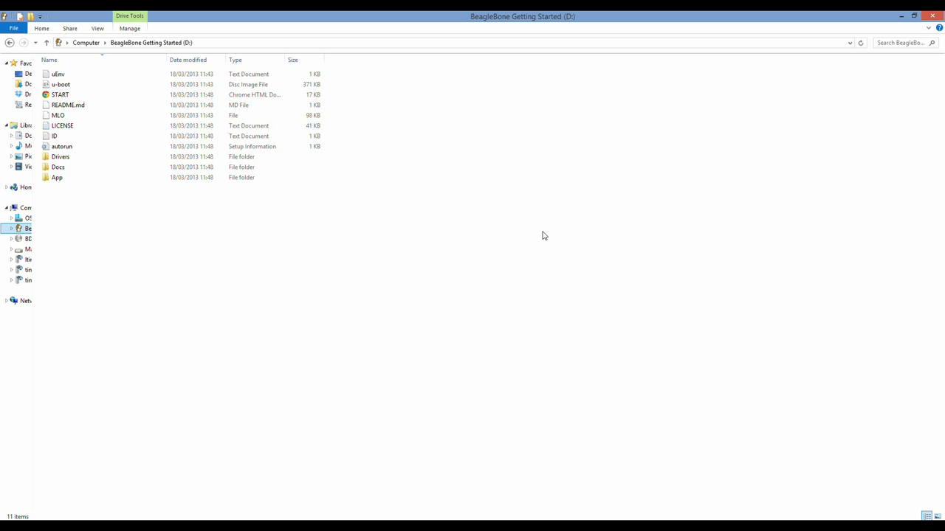
{"action": "mouse_move", "coordinate": [481, 136]}
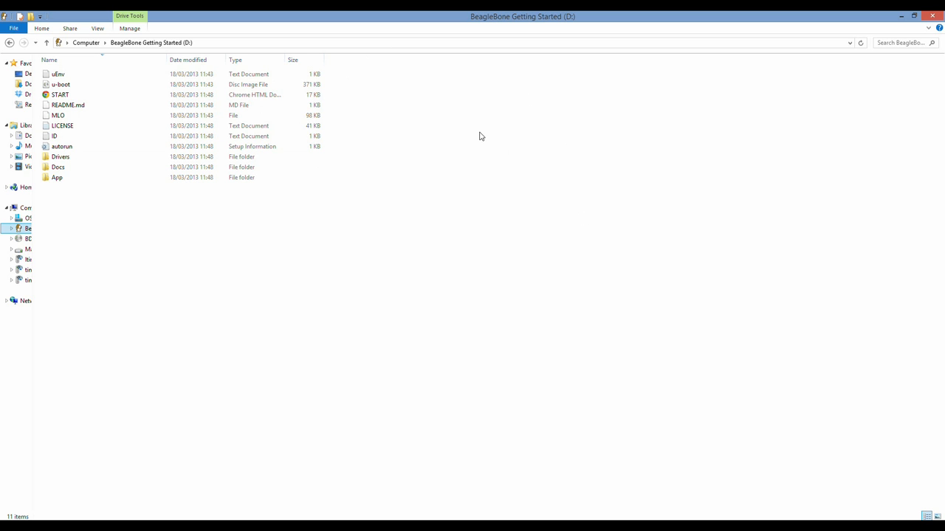
Open START.htm from the drive in Chrome and scroll to Step #3: Browse to your board
{"action": "left_click", "coordinate": [60, 95]}
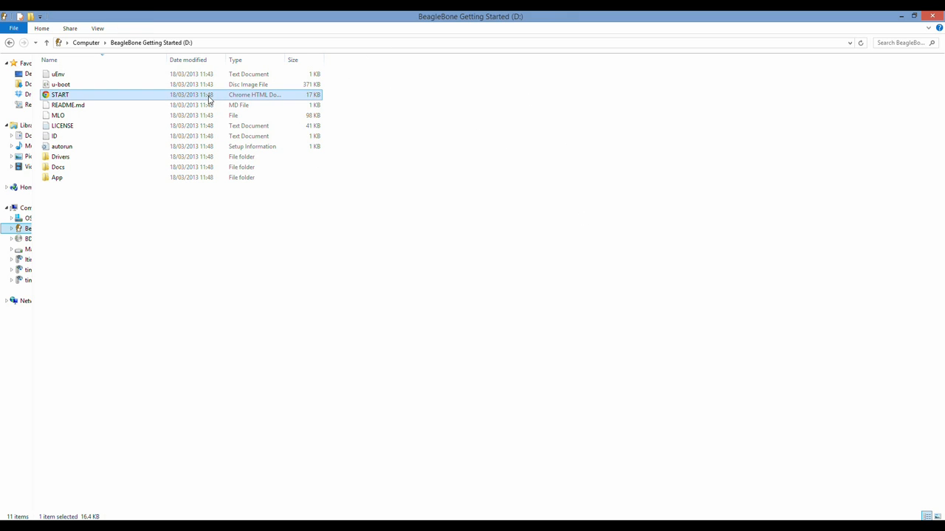
{"action": "double_click", "coordinate": [62, 94]}
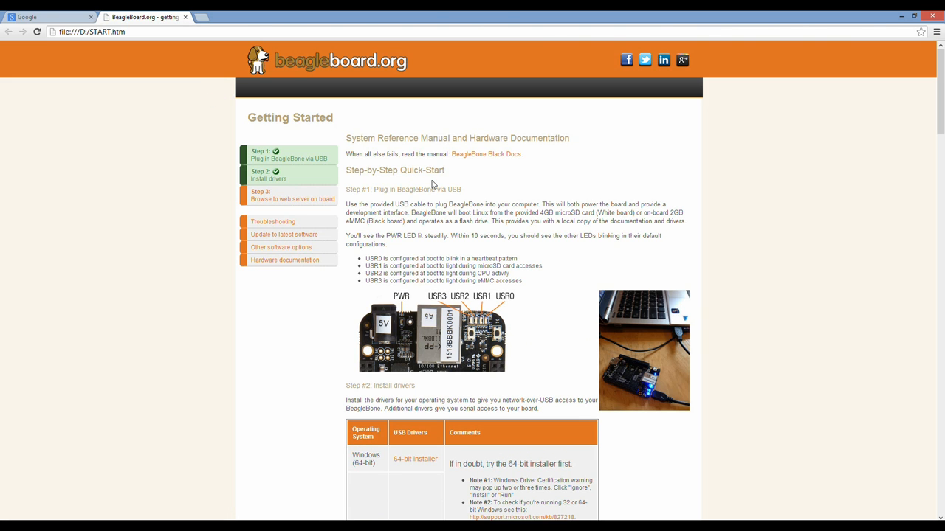
{"action": "scroll", "scroll_direction": "down", "scroll_amount": 3}
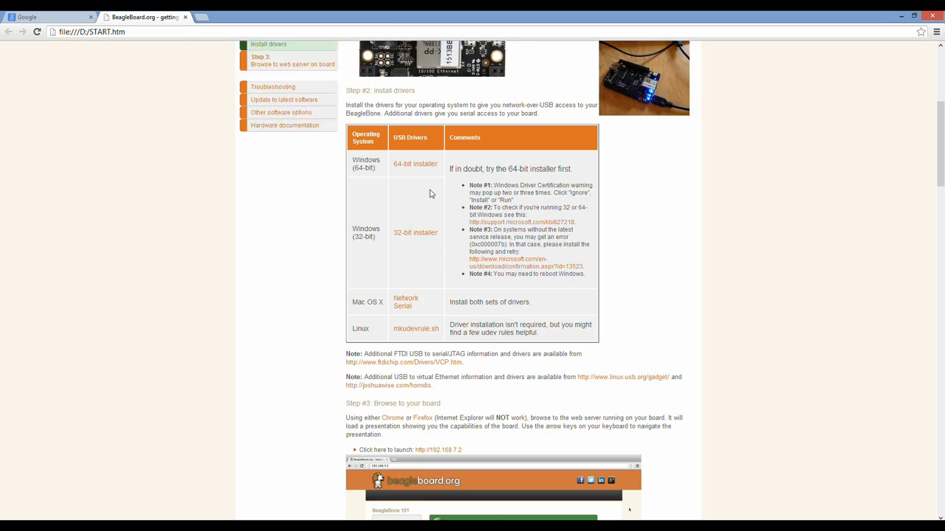
{"action": "scroll", "scroll_direction": "down", "scroll_amount": 3}
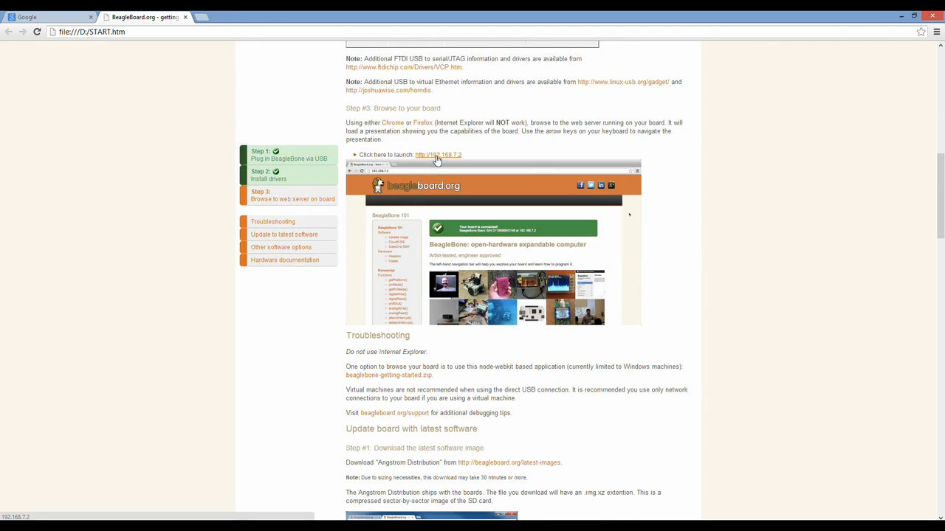
{"action": "left_click", "coordinate": [434, 155]}
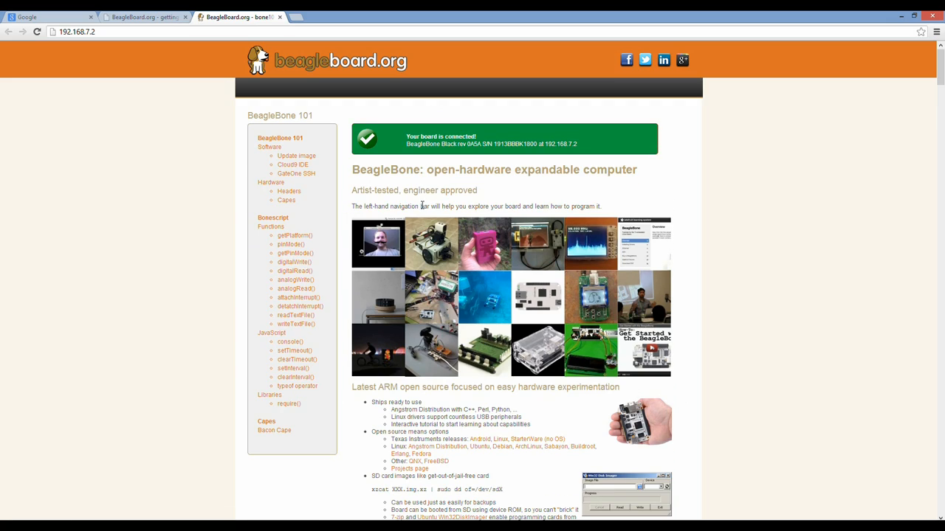
{"action": "mouse_move", "coordinate": [423, 151]}
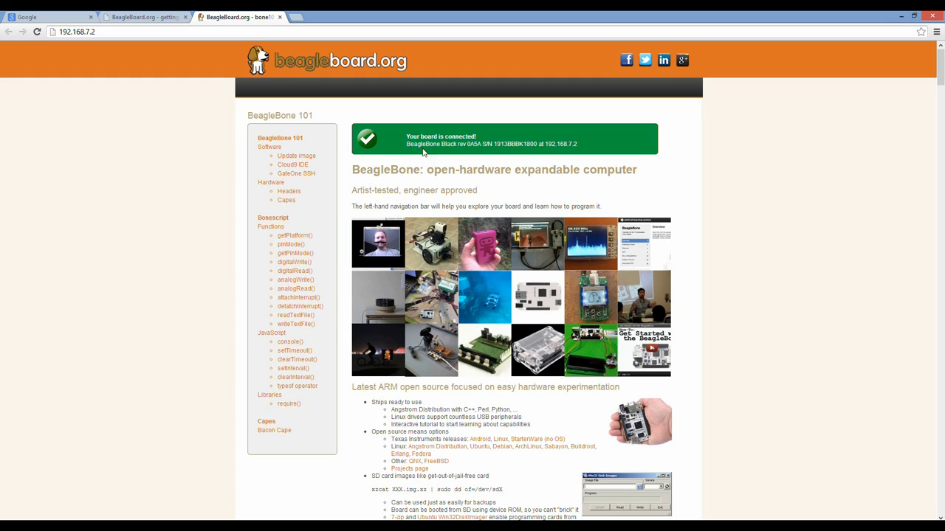
{"action": "double_click", "coordinate": [454, 136]}
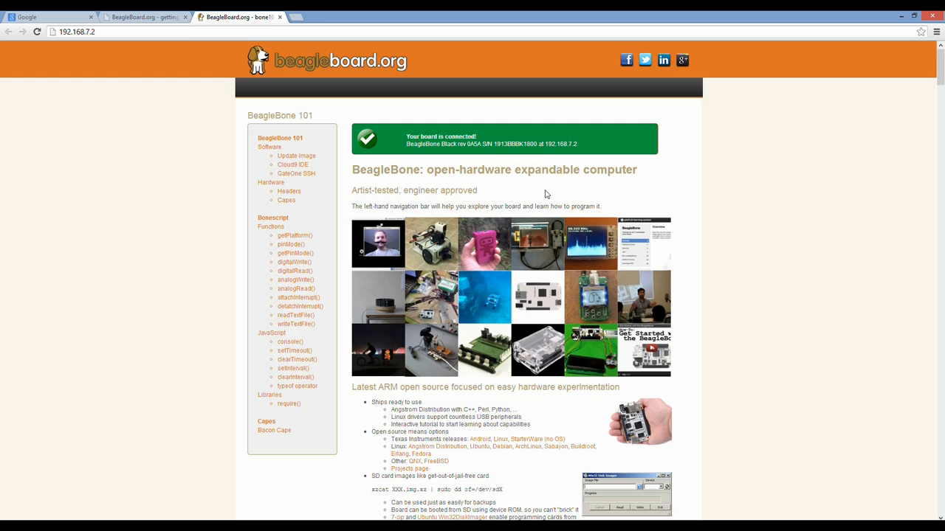
{"action": "scroll", "scroll_direction": "down", "scroll_amount": 3}
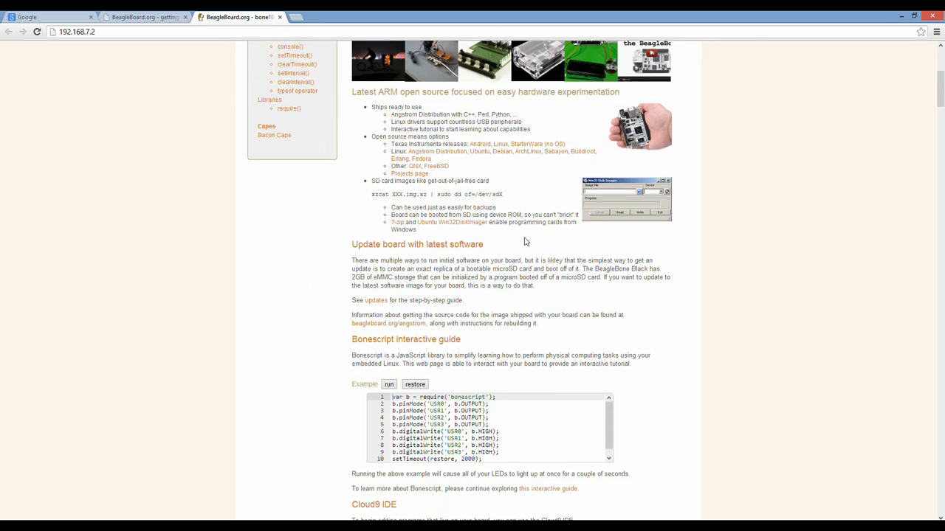
{"action": "scroll", "scroll_direction": "down", "scroll_amount": 3}
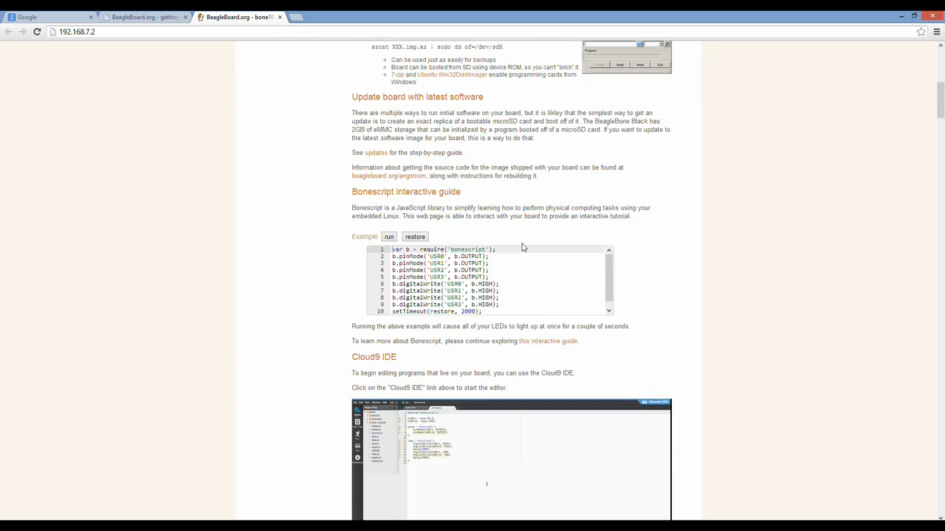
{"action": "scroll", "scroll_direction": "down", "scroll_amount": 3}
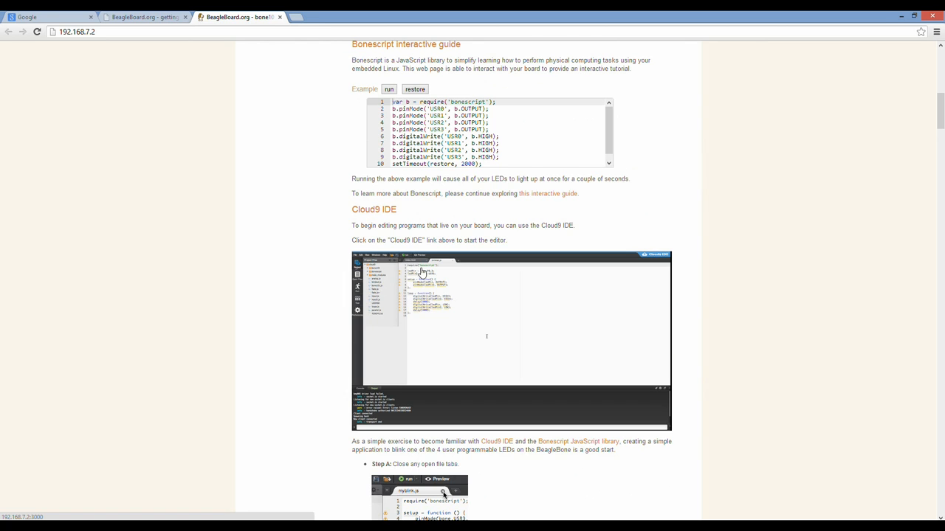
{"action": "scroll", "scroll_direction": "down", "scroll_amount": 3}
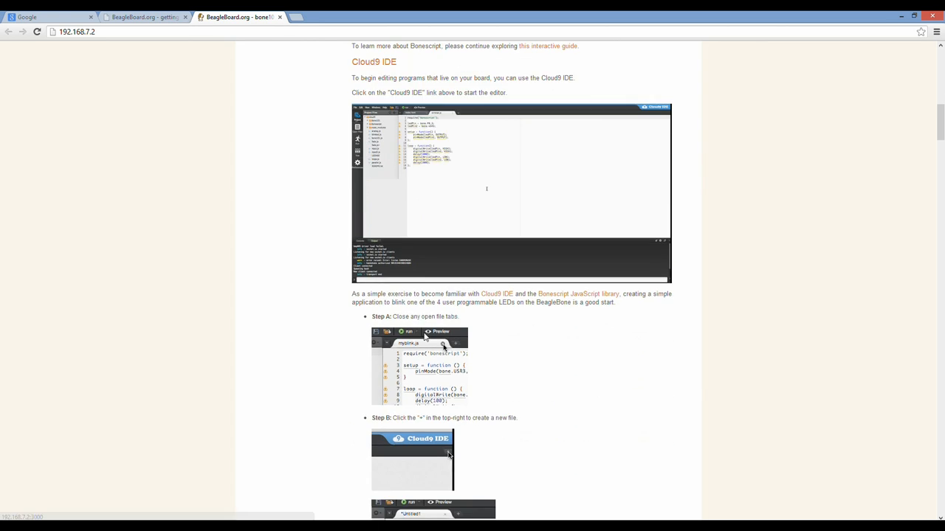
{"action": "scroll", "scroll_direction": "down", "scroll_amount": 3}
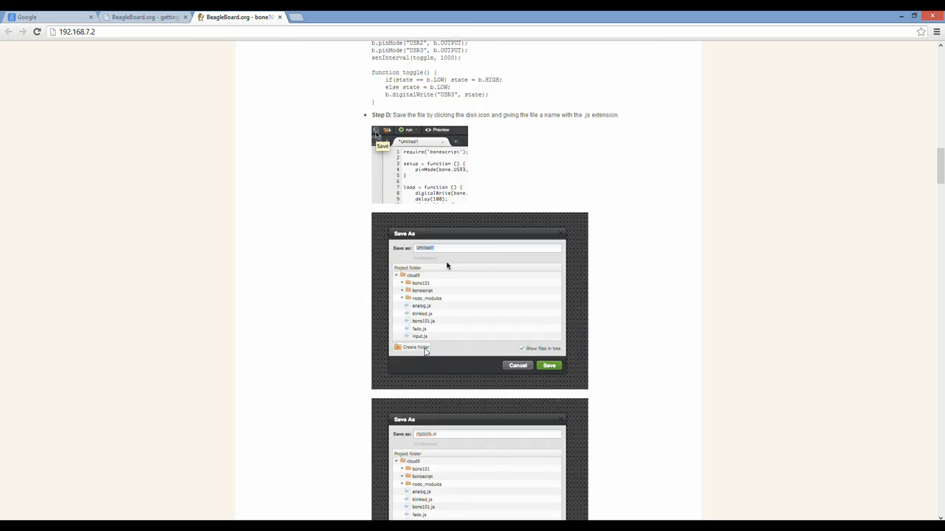
{"action": "scroll", "scroll_direction": "down", "scroll_amount": 3}
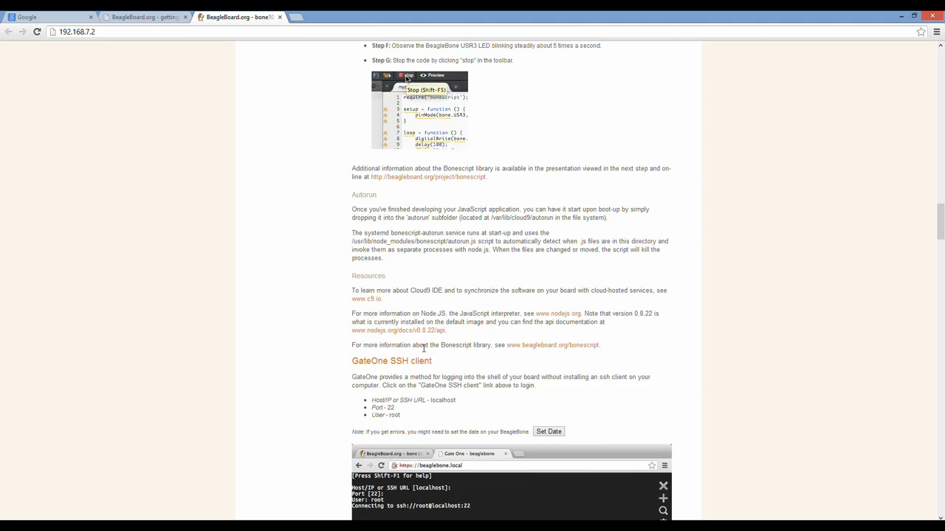